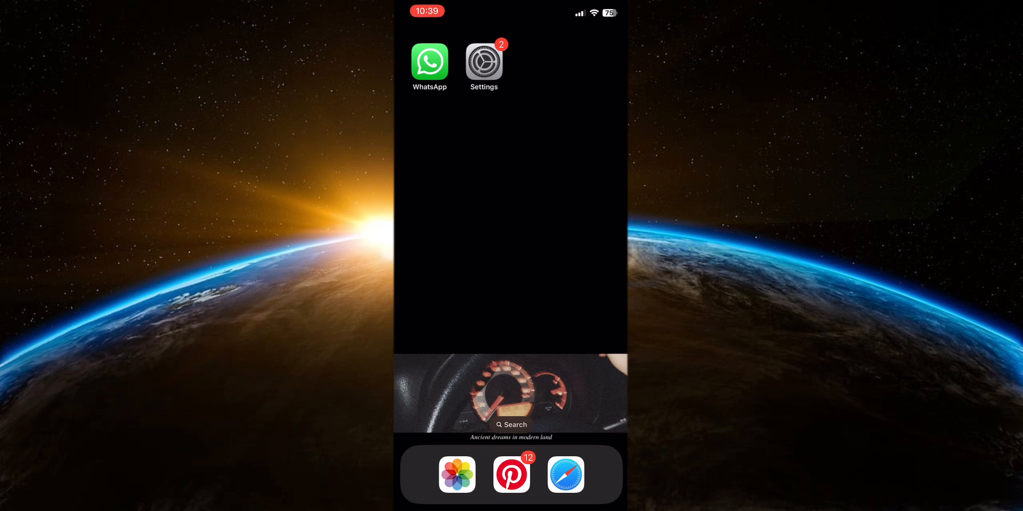
- Launch WhatsApp into the Mom chat and scroll down to the recent Ok message
left_click(429, 62)
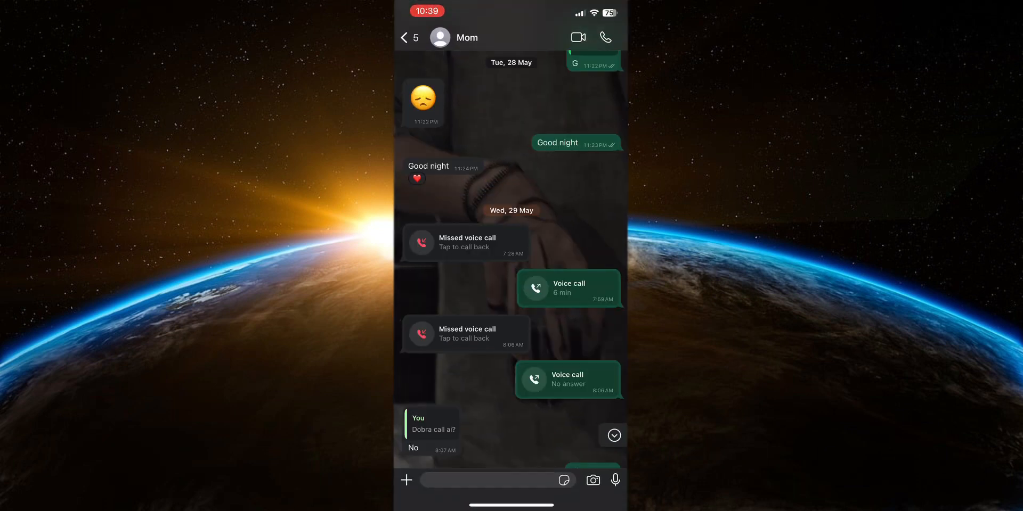
scroll("down", 3)
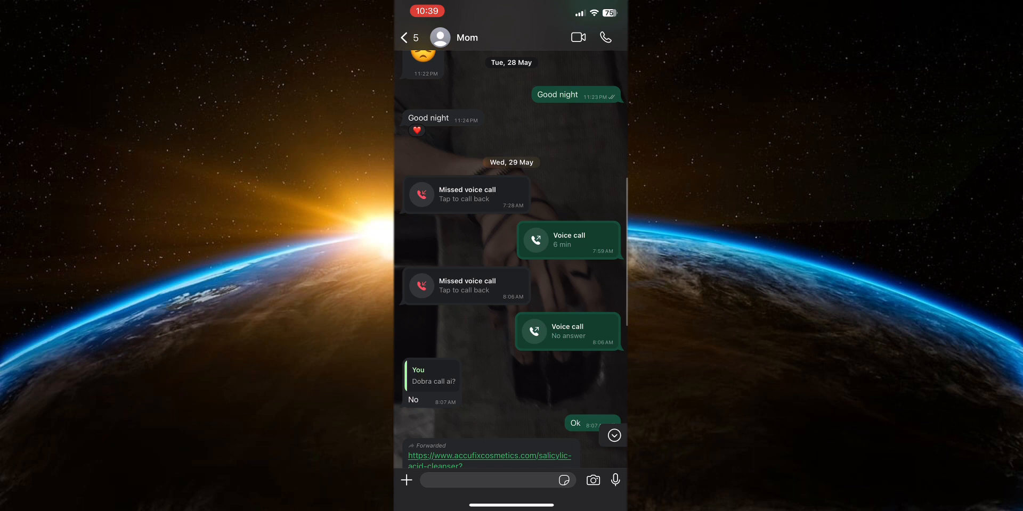
scroll("down", 3)
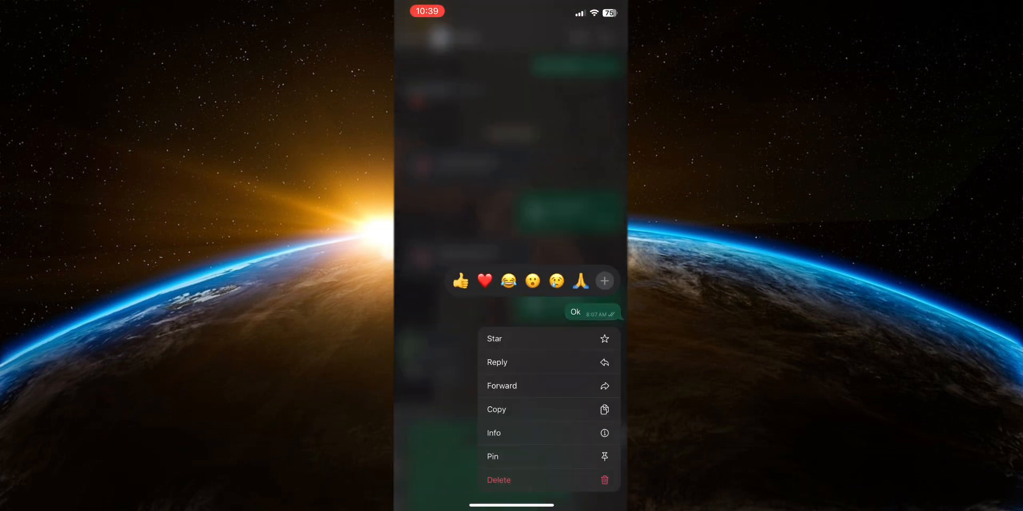
- Bring up the delete sheet for the Ok message, see only Delete for me, and dismiss it
left_click(502, 385)
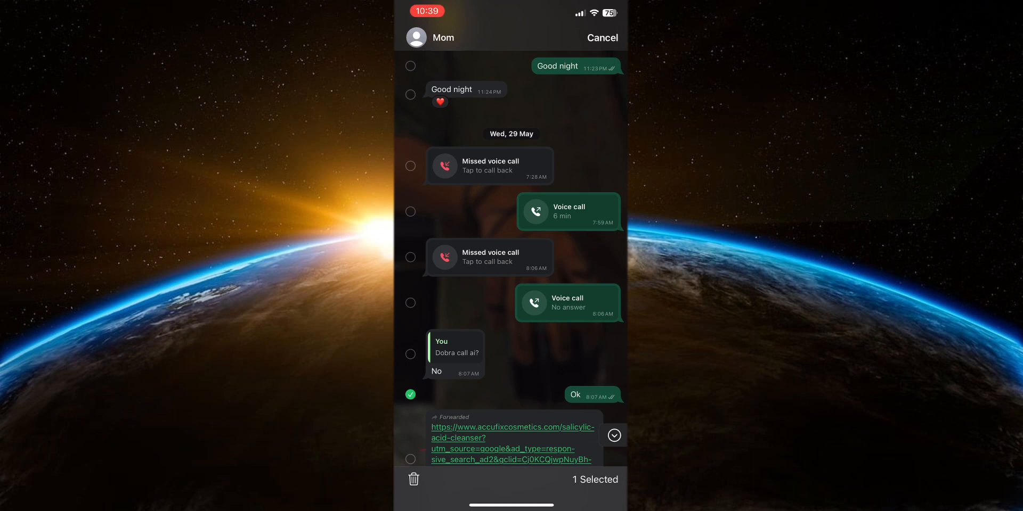
left_click(413, 480)
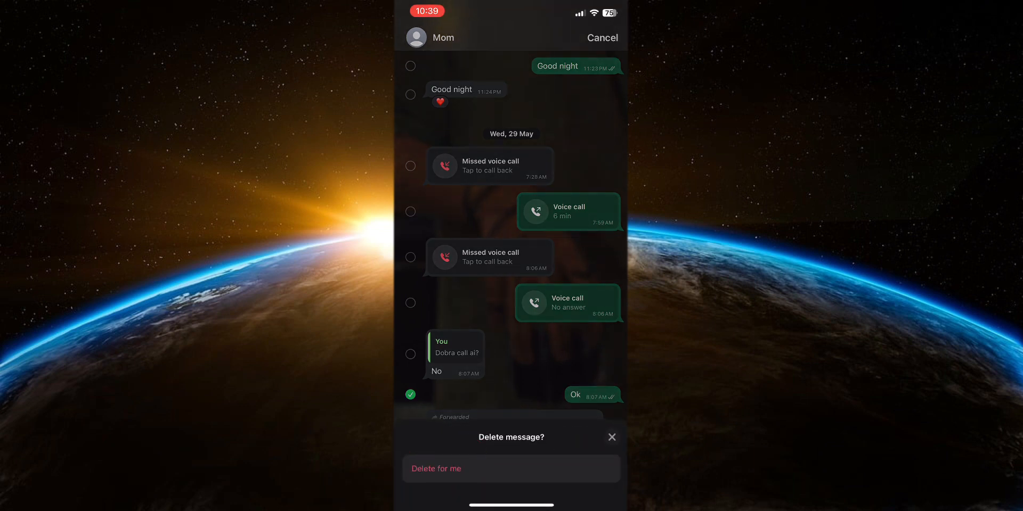
left_click(610, 437)
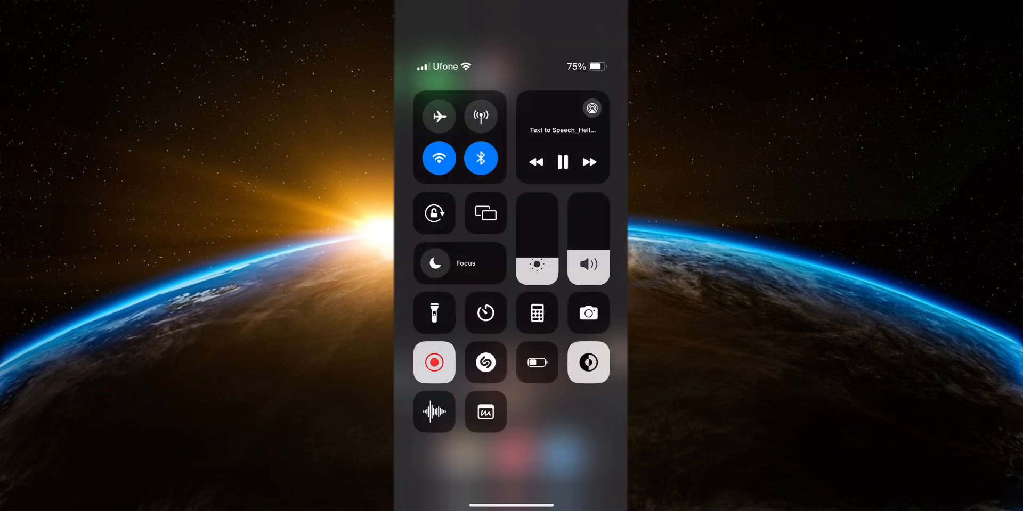
- Switch on airplane mode from Control Center
left_click(438, 158)
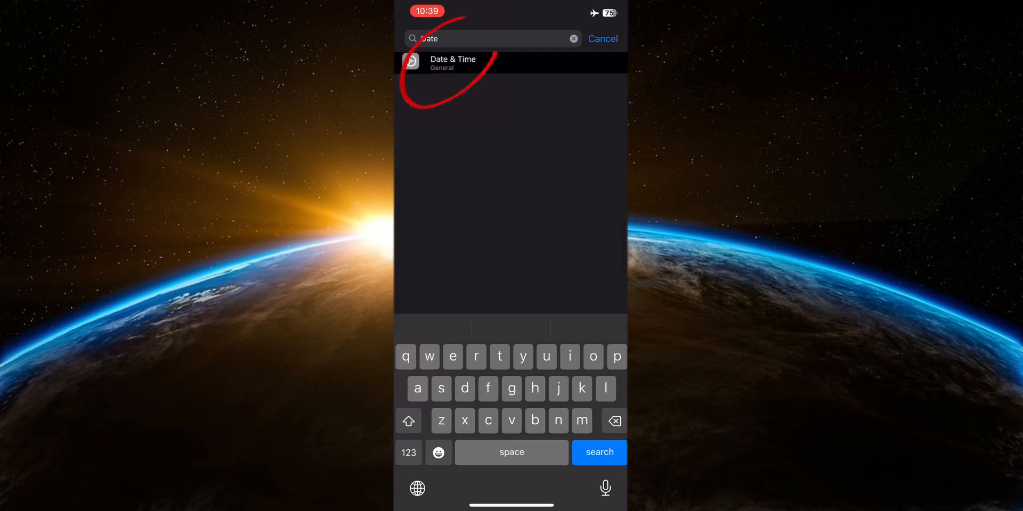
- Set the phone's date to an earlier day, then reopen WhatsApp past the airplane mode warning
left_click(511, 63)
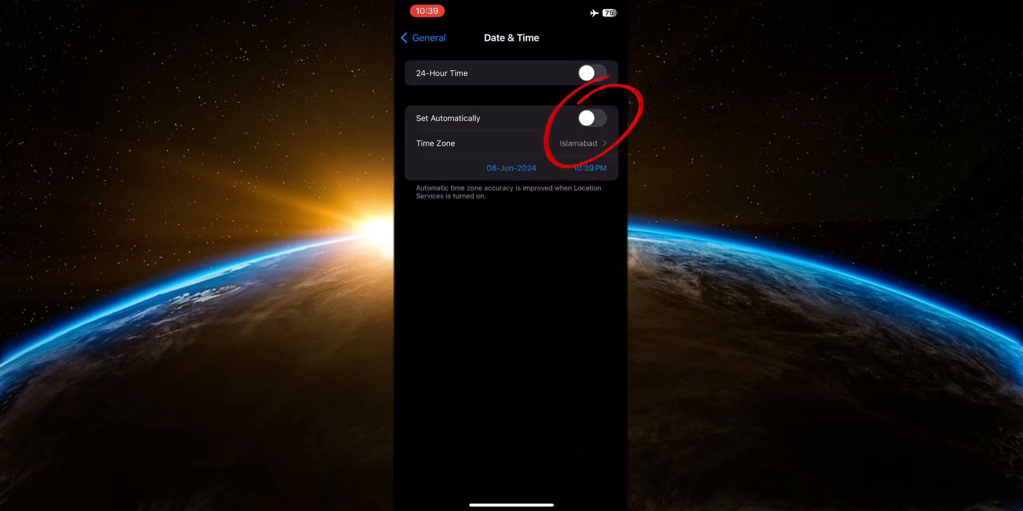
left_click(511, 168)
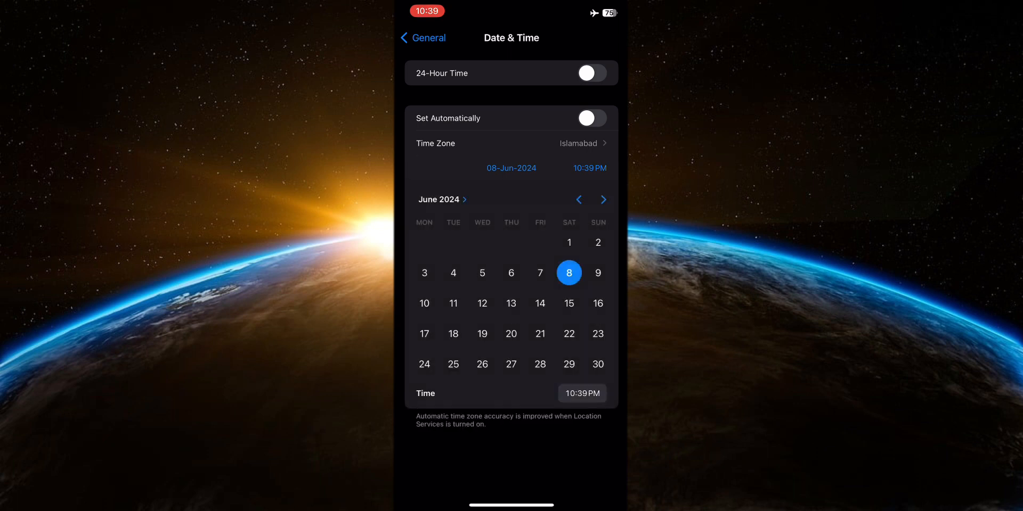
left_click(578, 200)
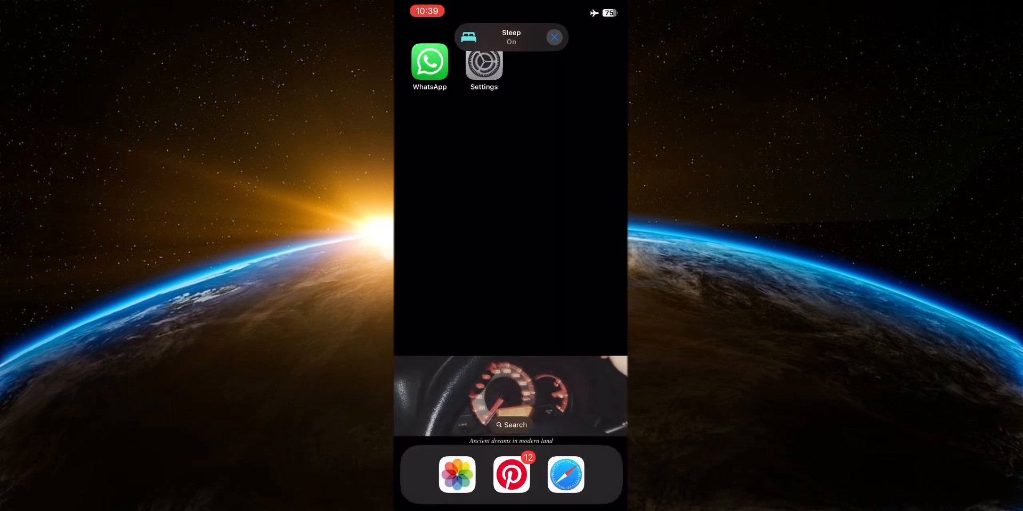
left_click(429, 62)
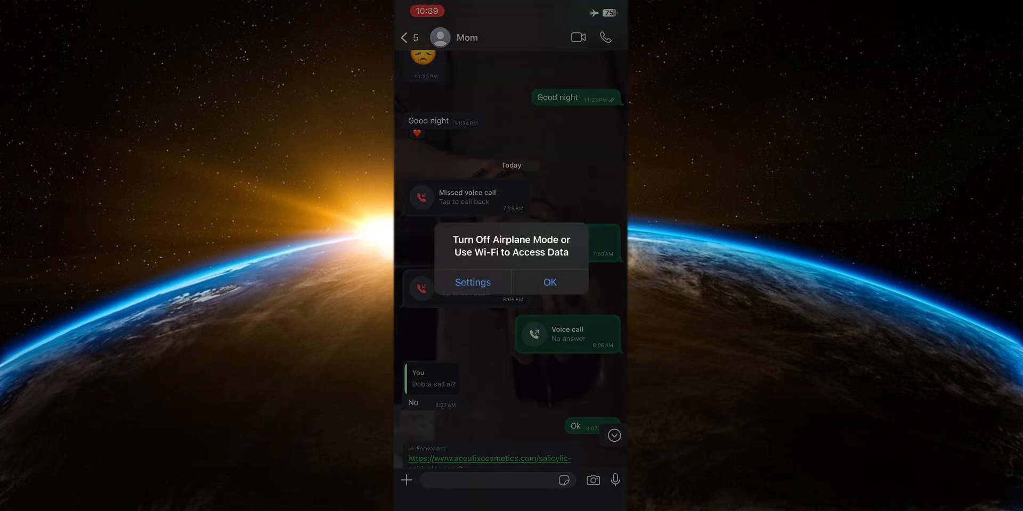
left_click(549, 283)
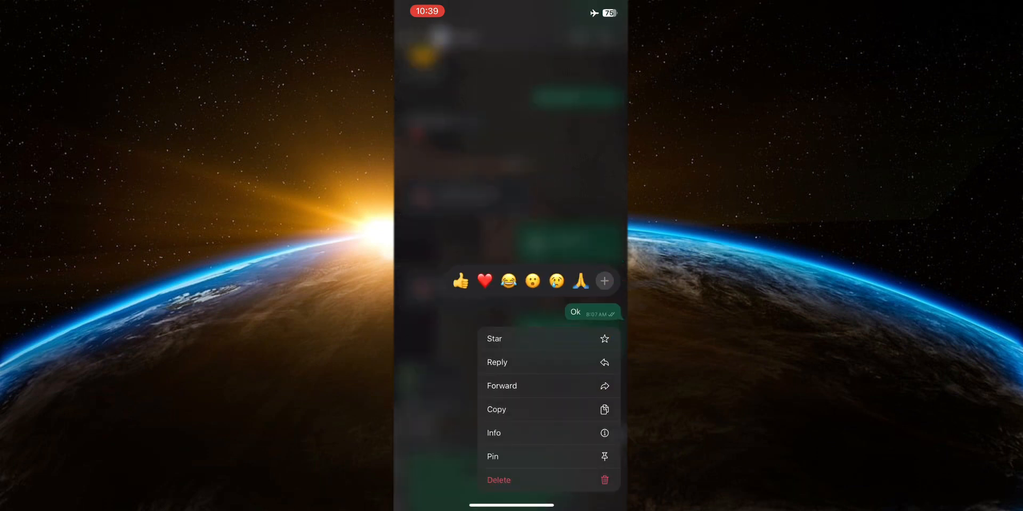
- Bring up the Ok message's delete sheet, confirm Delete for everyone appears, and close it
left_click(502, 385)
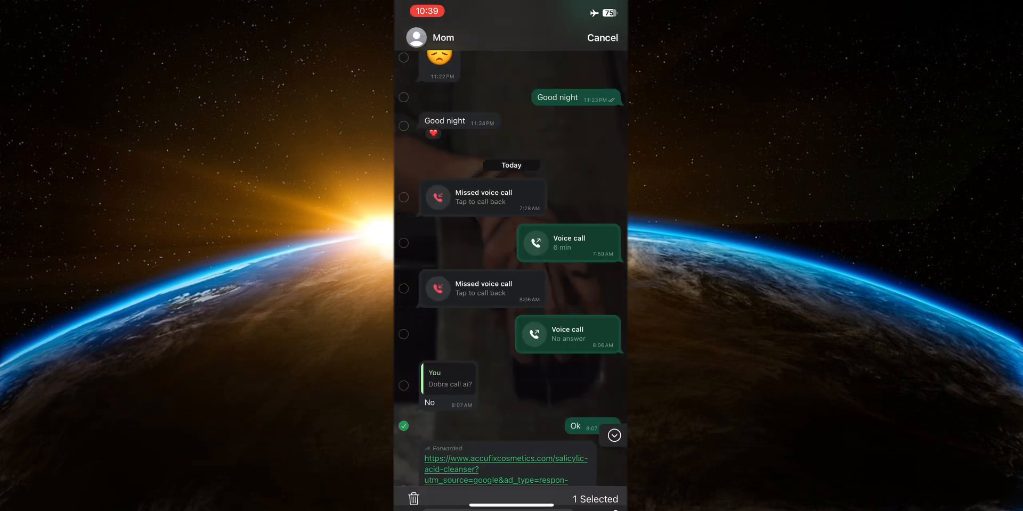
left_click(413, 499)
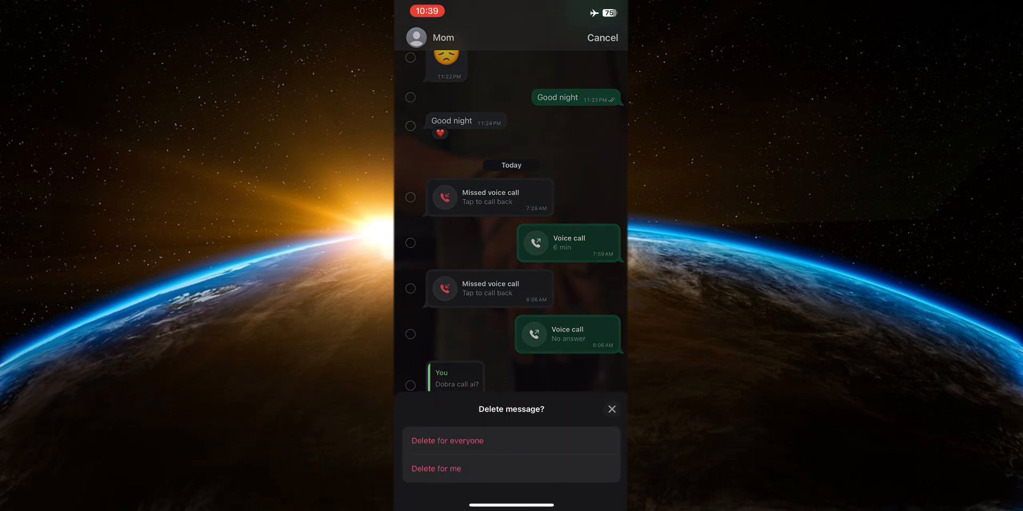
left_click(613, 409)
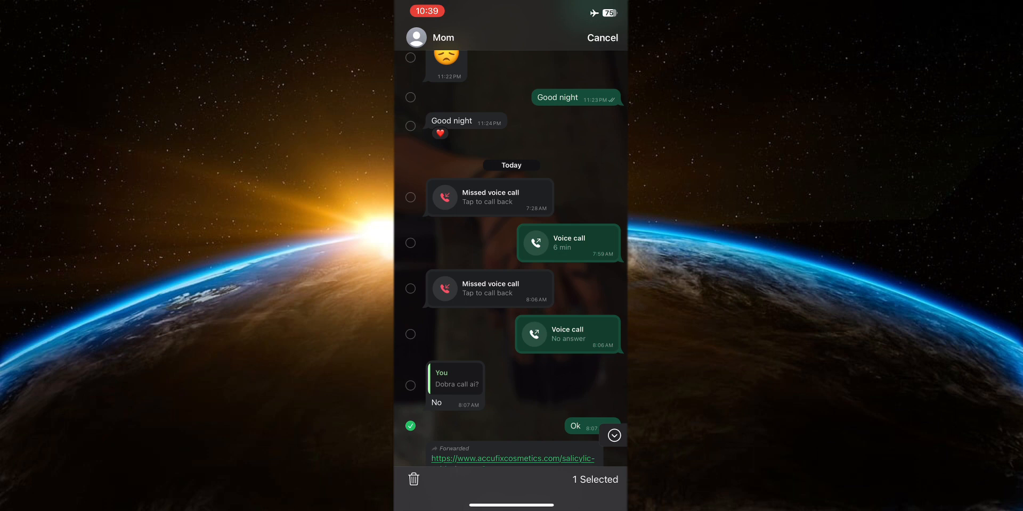